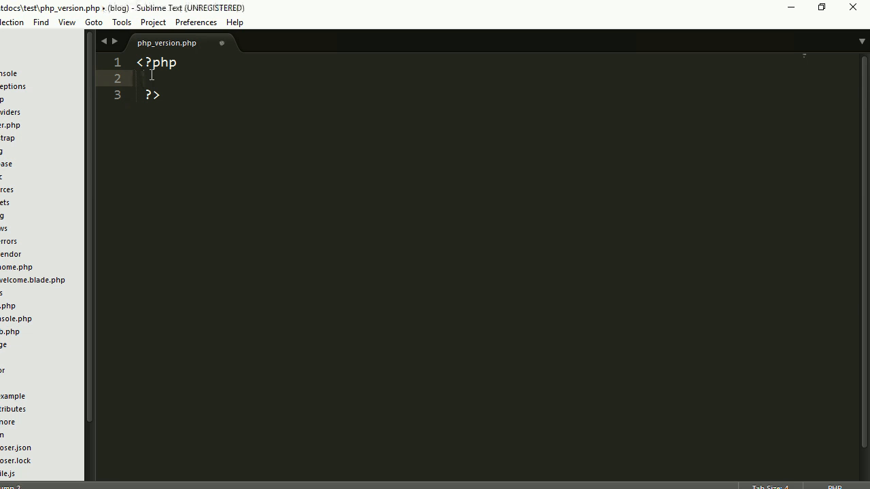
Write 'echo phpinfo();' on line 2 of php_version.php, save, and dismiss the license prompt.
{"action": "type", "text": "echo"}
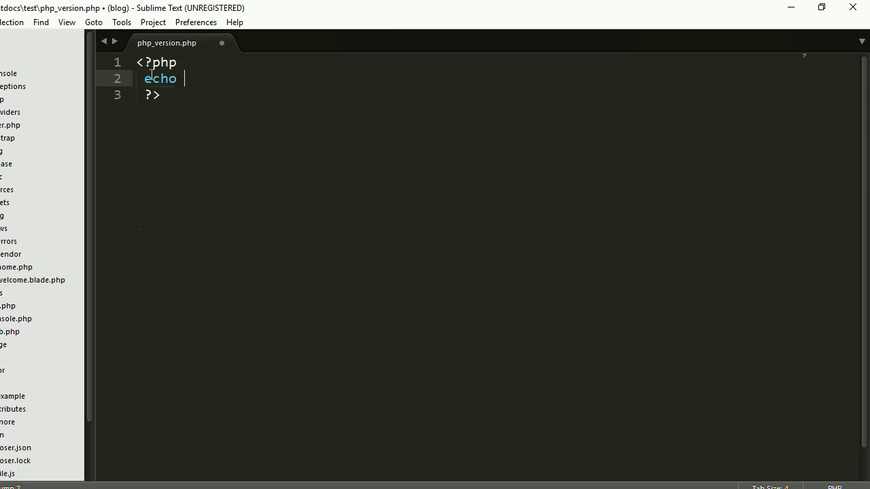
{"action": "type", "text": "phpinfo("}
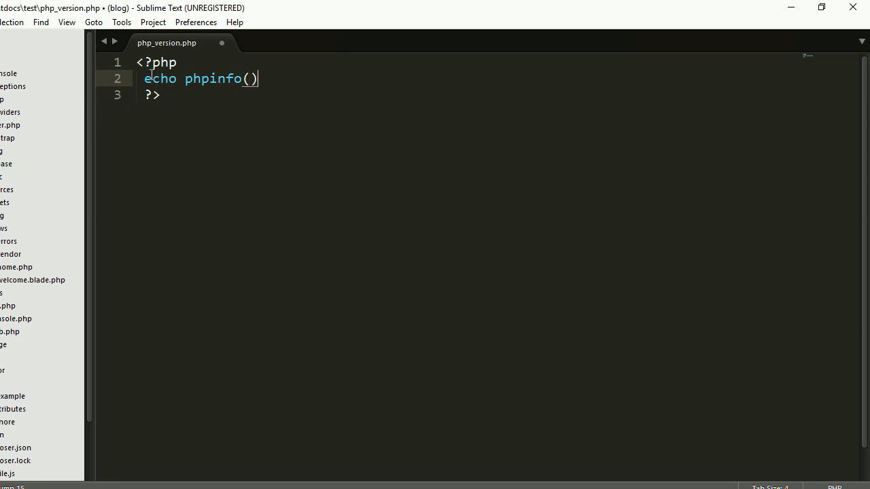
{"action": "type", "text": ";"}
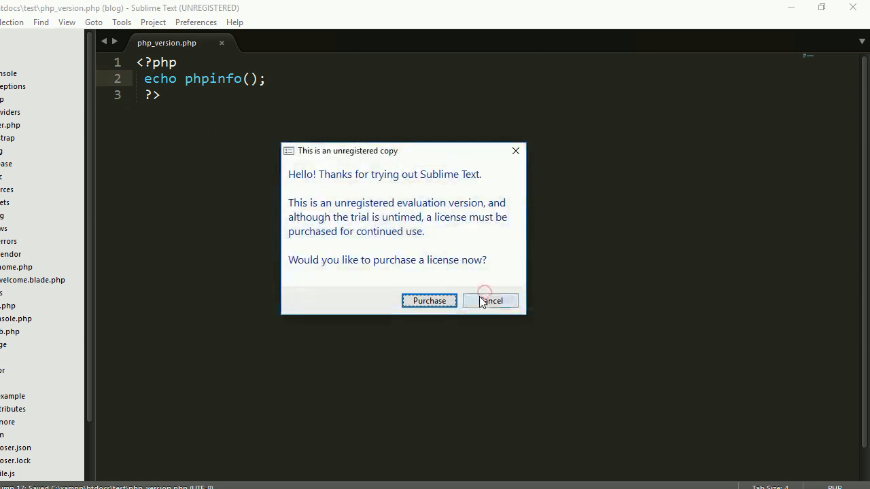
{"action": "left_click", "coordinate": [491, 300]}
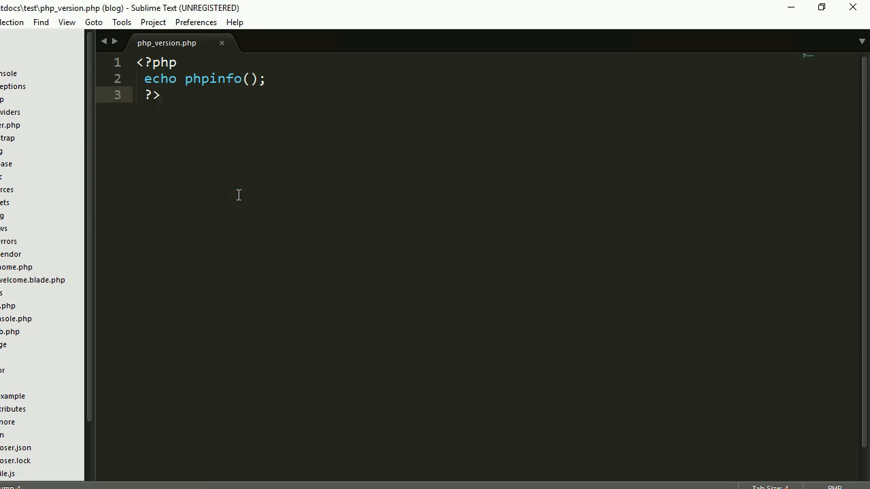
{"action": "mouse_move", "coordinate": [352, 404]}
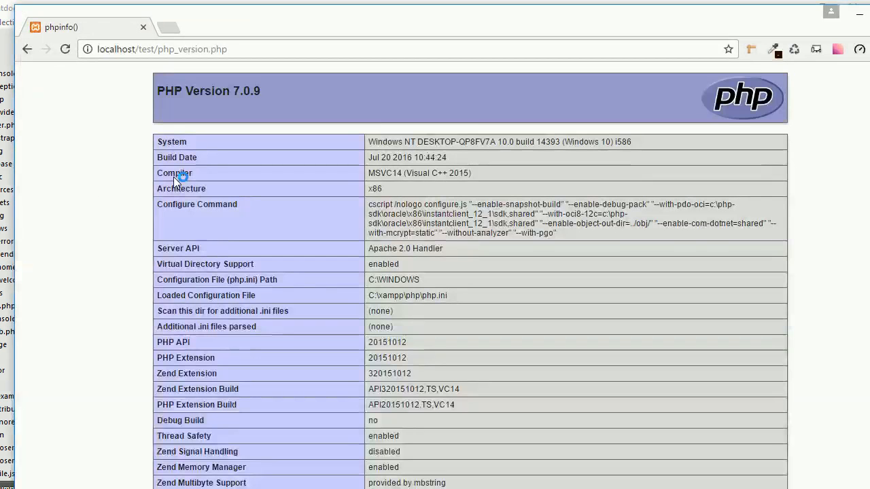
{"action": "mouse_move", "coordinate": [824, 165]}
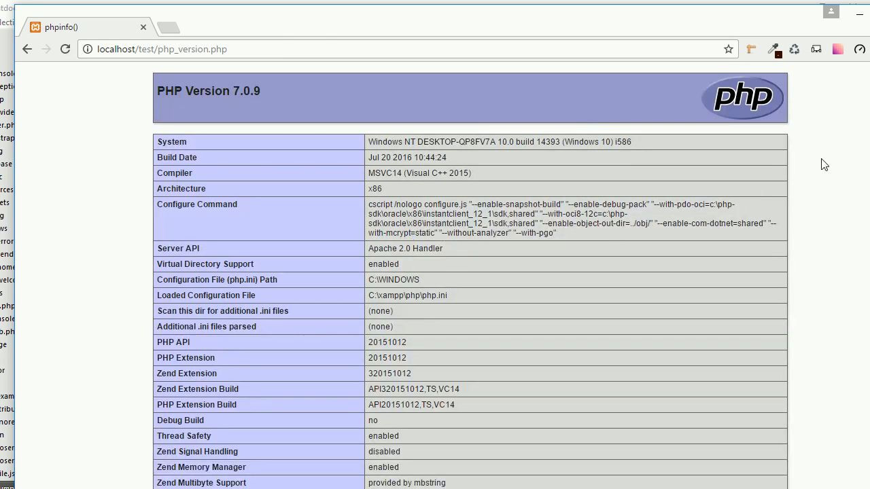
{"action": "mouse_move", "coordinate": [489, 165]}
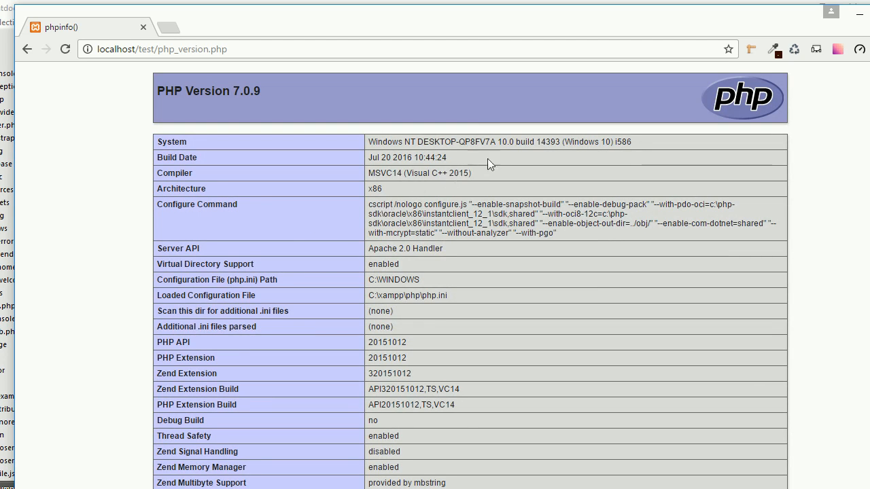
{"action": "mouse_move", "coordinate": [246, 103]}
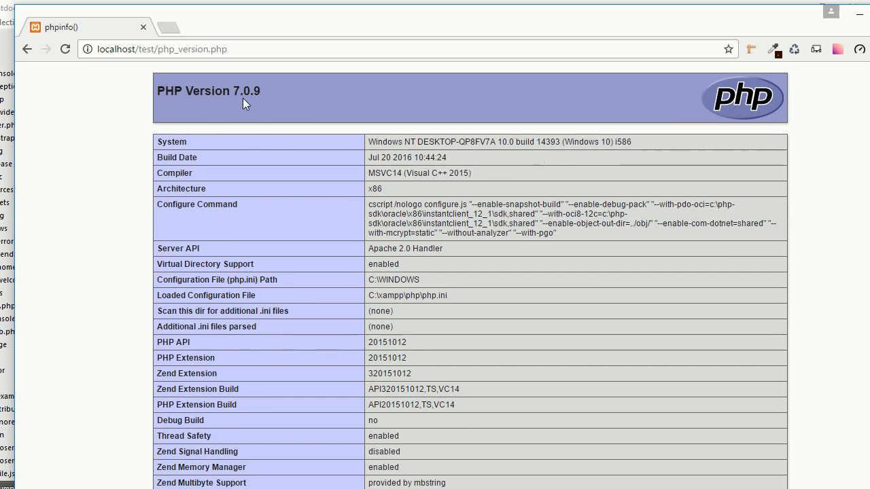
{"action": "mouse_move", "coordinate": [271, 98]}
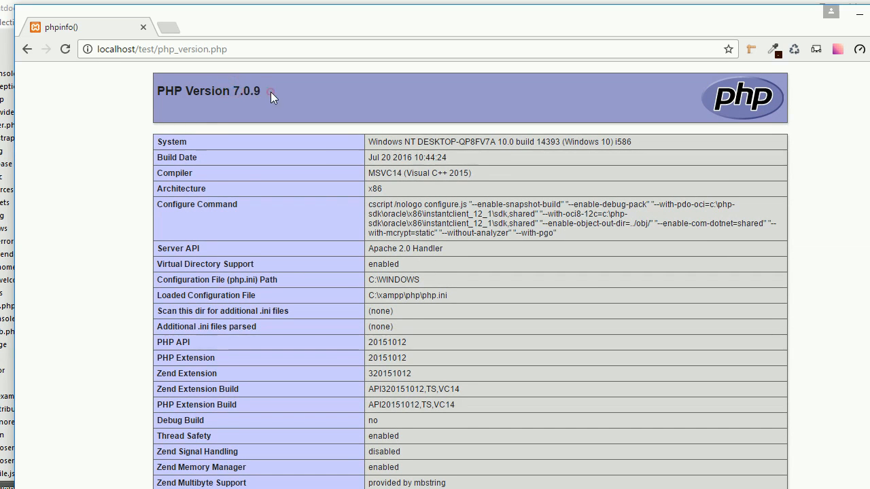
{"action": "mouse_move", "coordinate": [238, 98]}
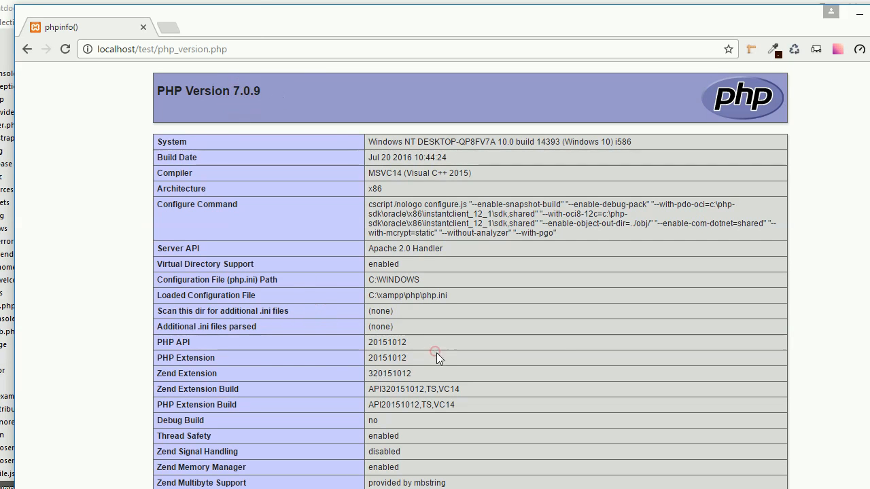
{"action": "scroll", "scroll_direction": "down", "scroll_amount": 3}
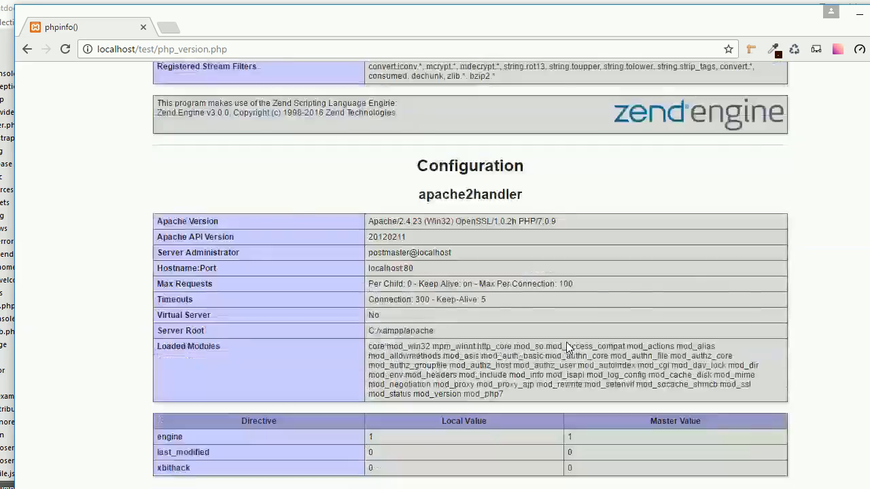
{"action": "scroll", "scroll_direction": "up", "scroll_amount": 3}
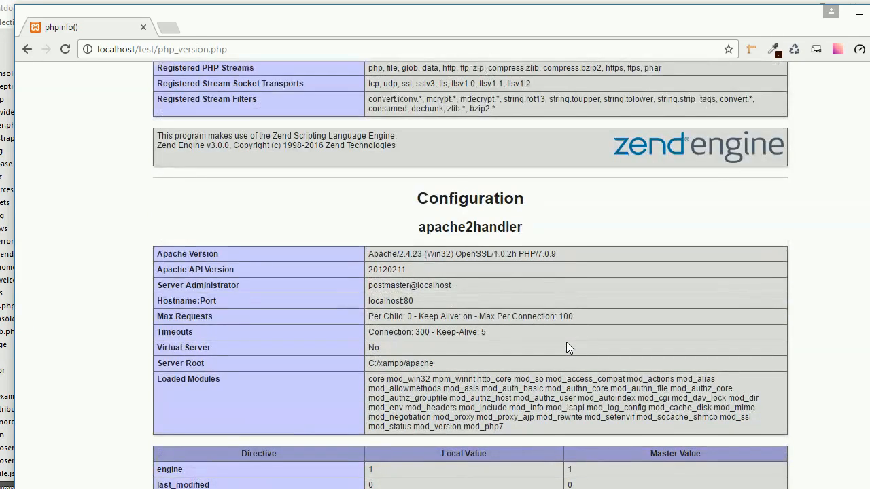
{"action": "scroll", "scroll_direction": "down", "scroll_amount": 3}
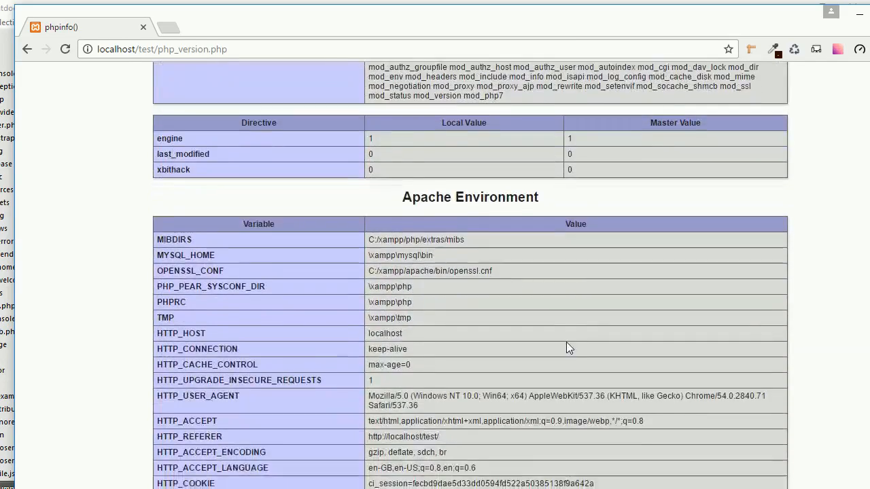
{"action": "scroll", "scroll_direction": "down", "scroll_amount": 3}
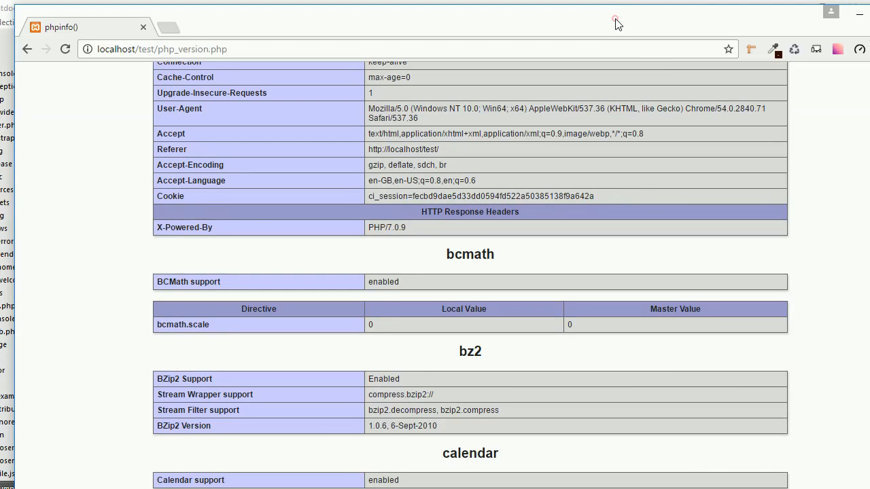
{"action": "mouse_move", "coordinate": [737, 481]}
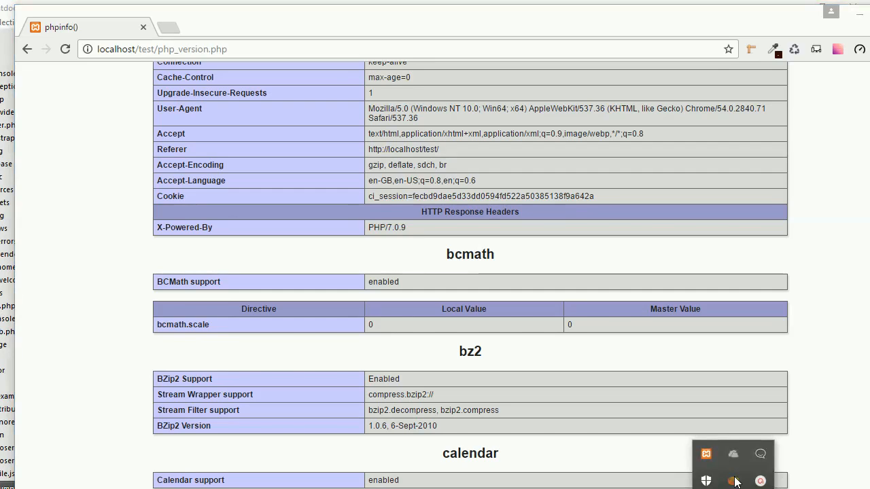
{"action": "left_click", "coordinate": [760, 481]}
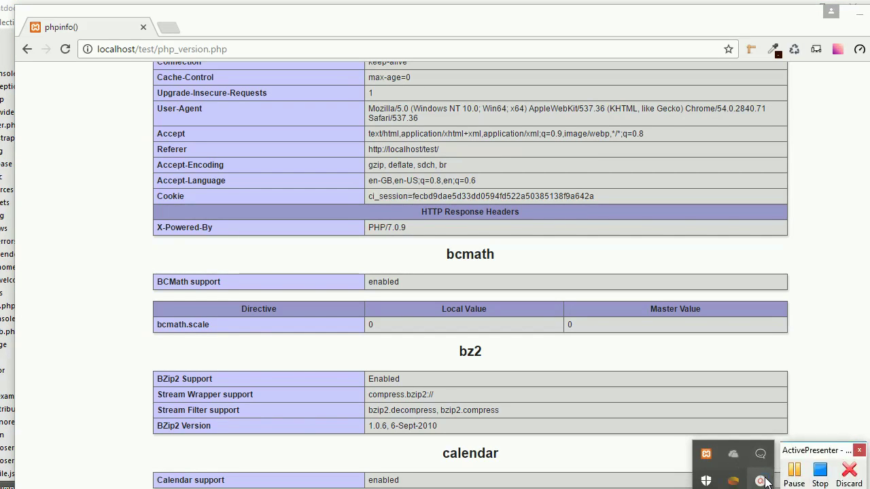